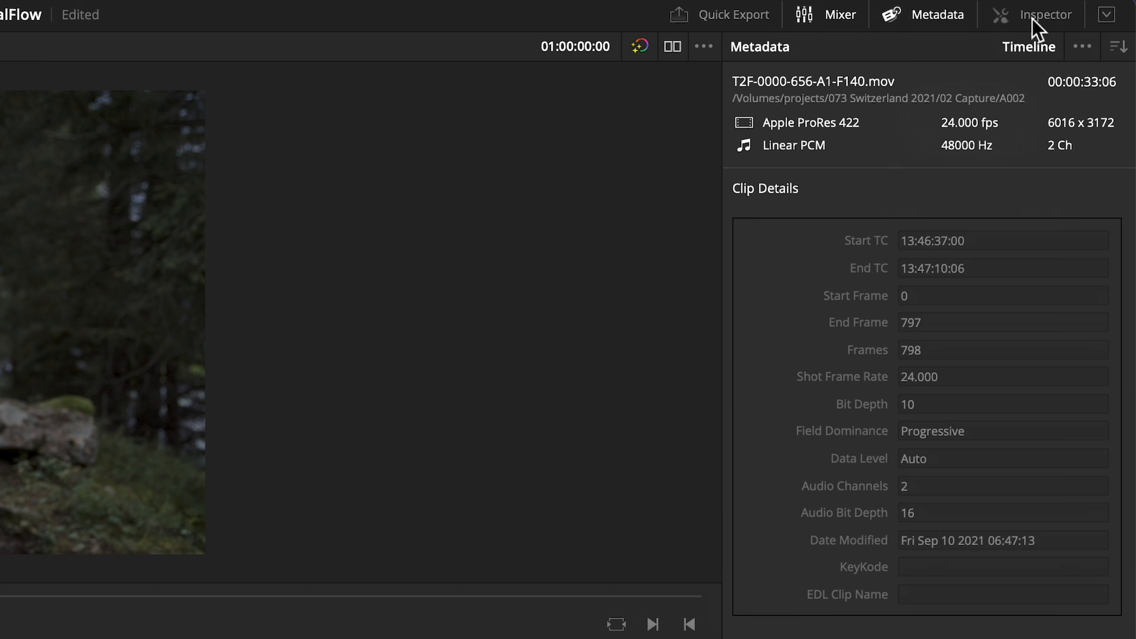
Show the forest clip's Inspector with its Speed Change settings (100%, 24 fps) in view.
click(1047, 14)
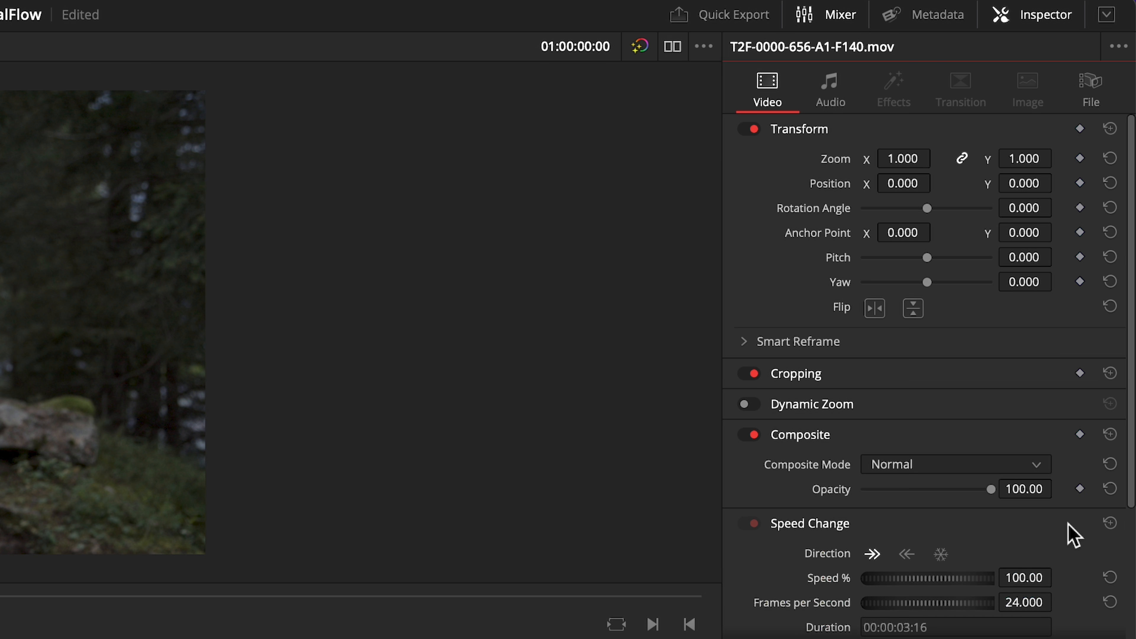
scroll(down, 3)
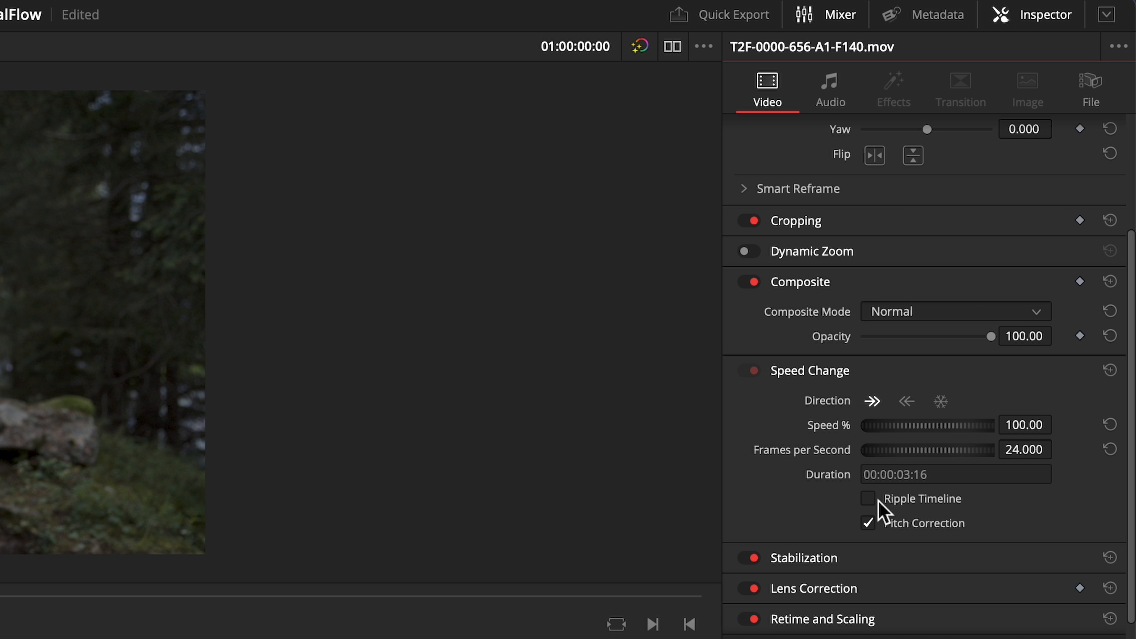
Enable Ripple Timeline so later clips shift when the forest clip lengthens.
click(867, 499)
text(25)
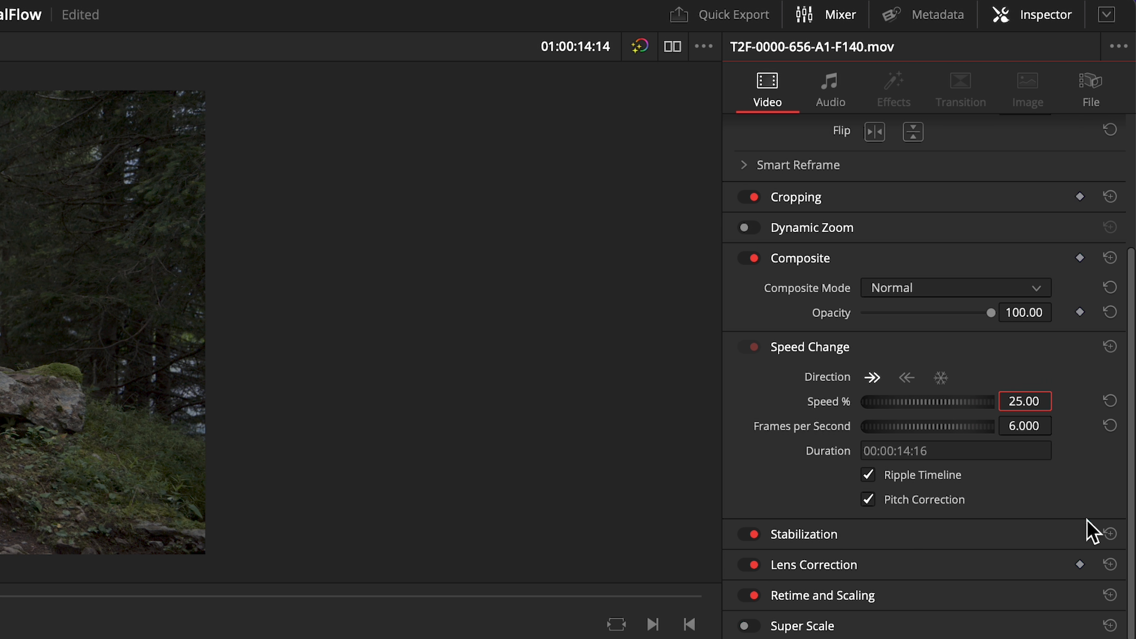
Reveal the Retime Process choices in the forest clip's Retime and Scaling settings.
scroll(down, 3)
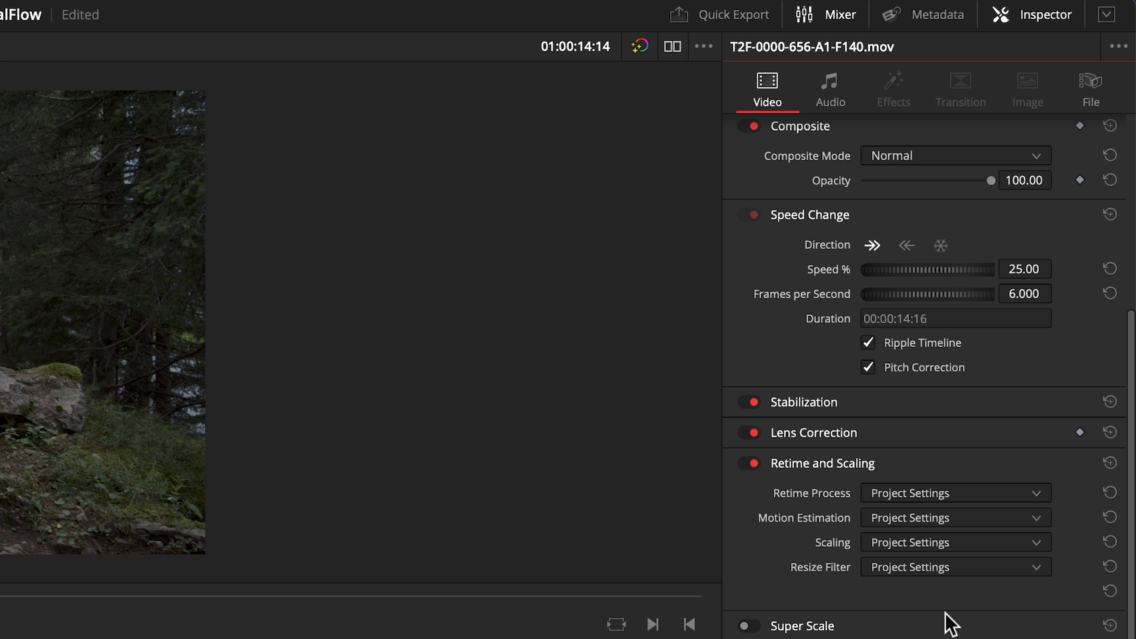
click(954, 493)
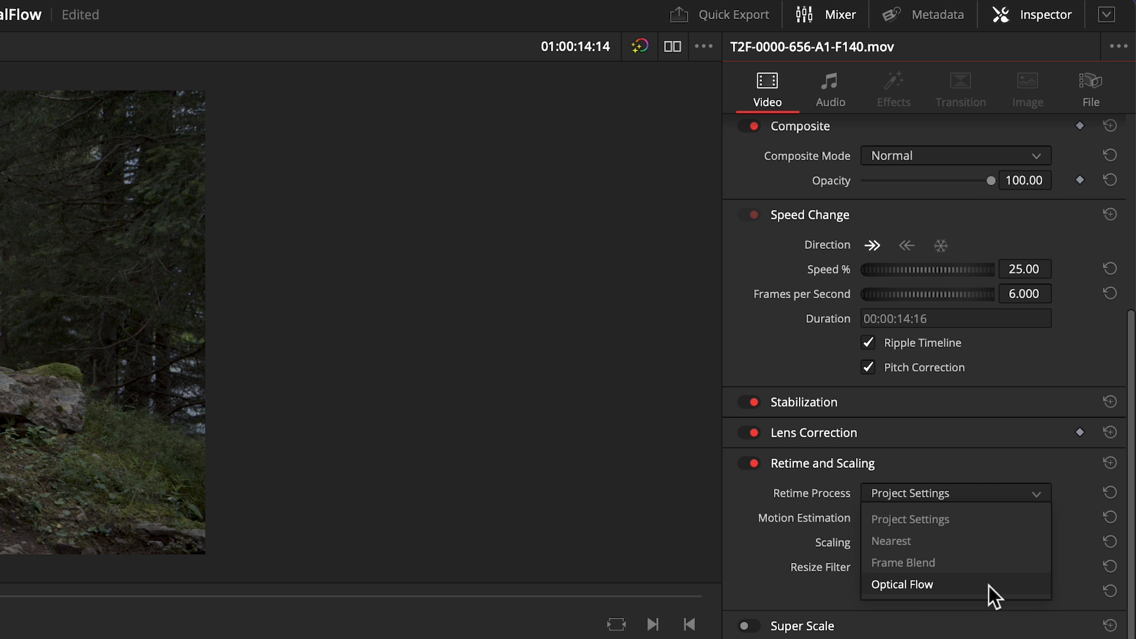
Set the forest clip's Retime Process to Optical Flow for smooth slow motion.
click(902, 585)
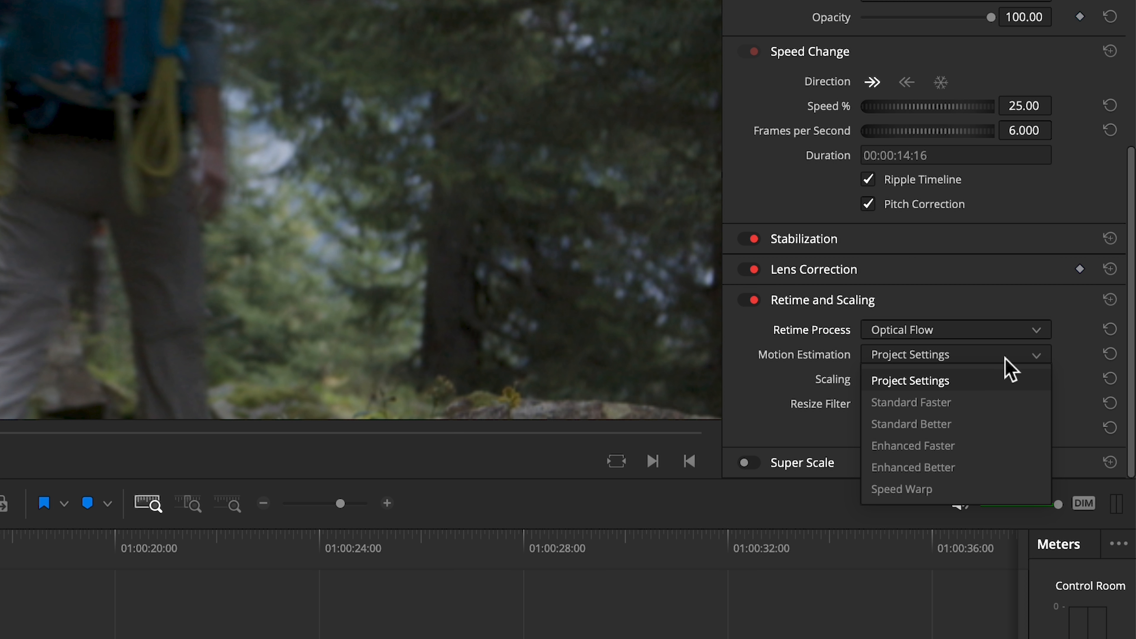
click(913, 467)
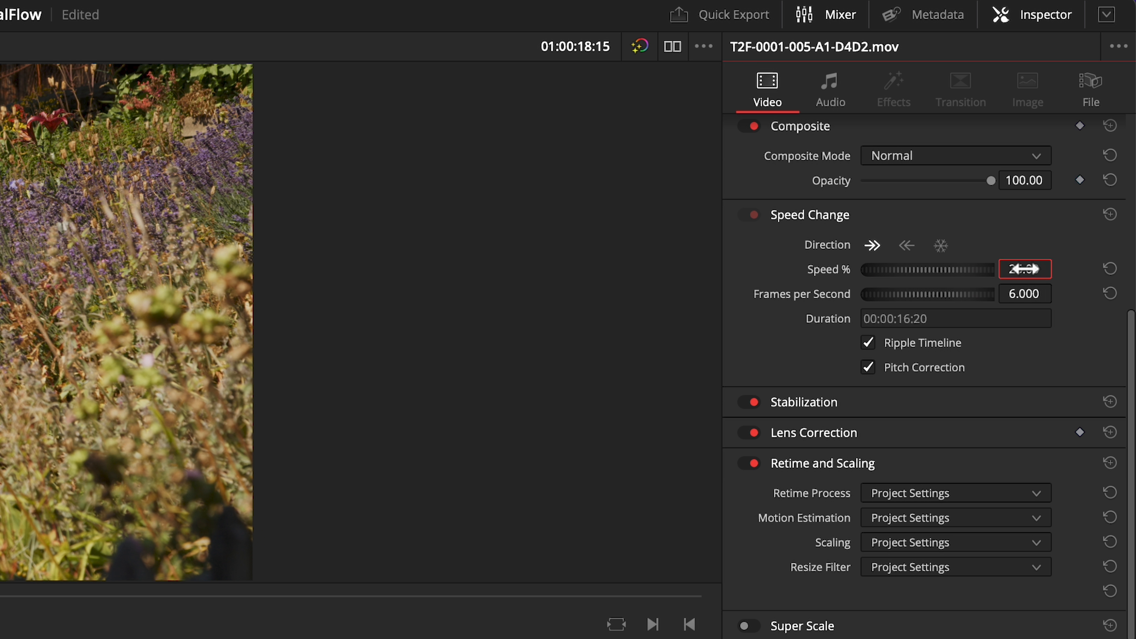
Set the flower meadow clip's Speed to 25%.
click(902, 584)
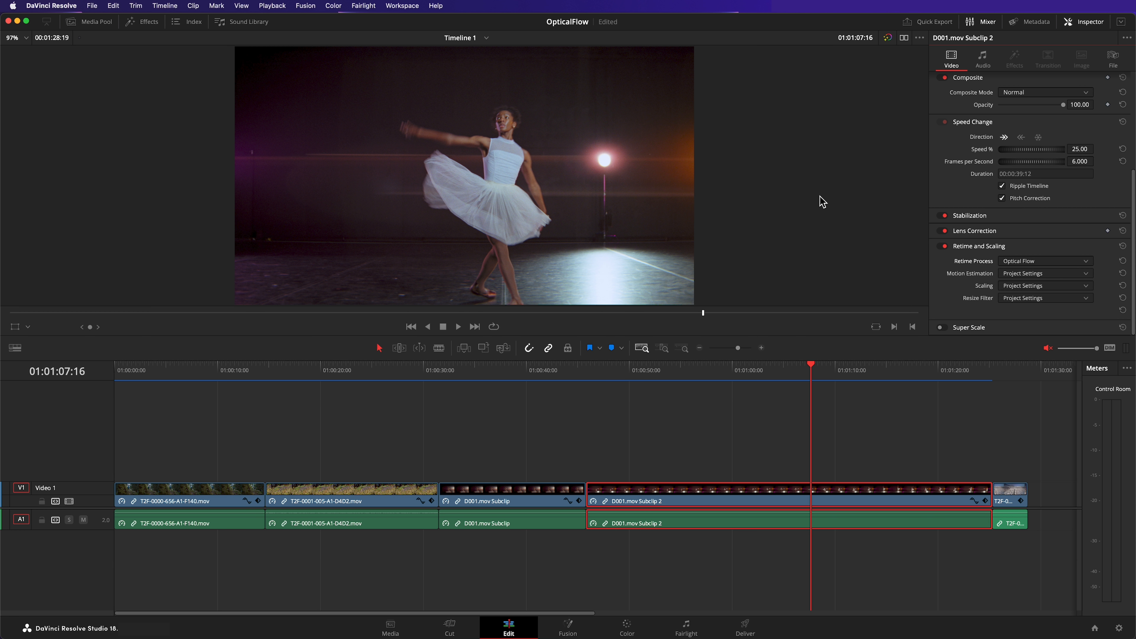
Preview the dancer subclip's 25% Optical Flow slow motion, then stop playback.
click(457, 326)
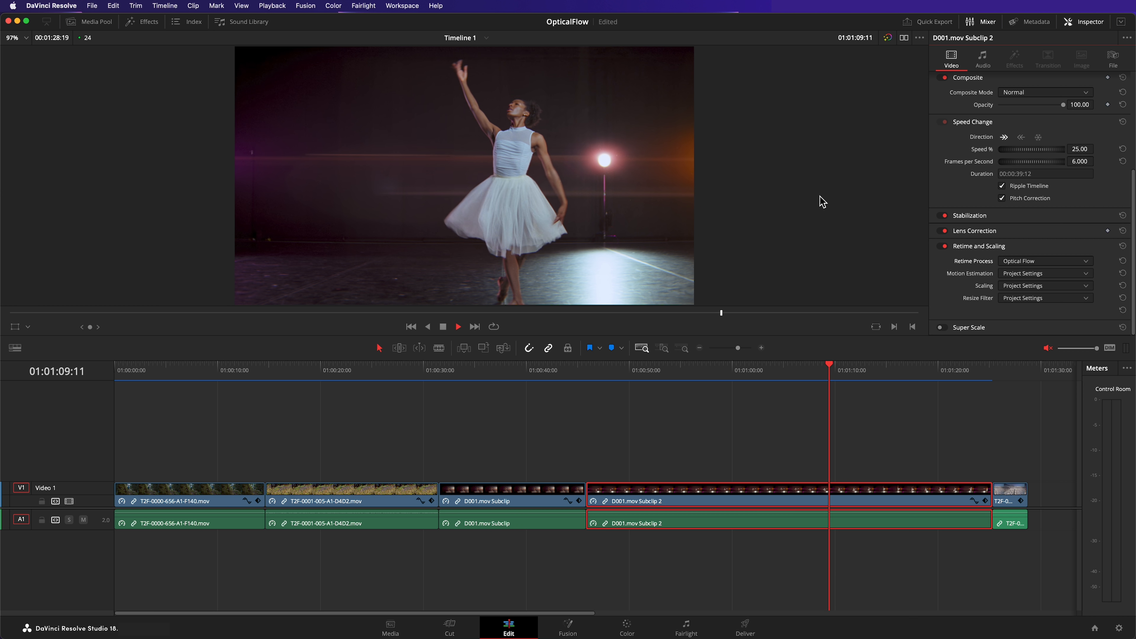
click(1009, 494)
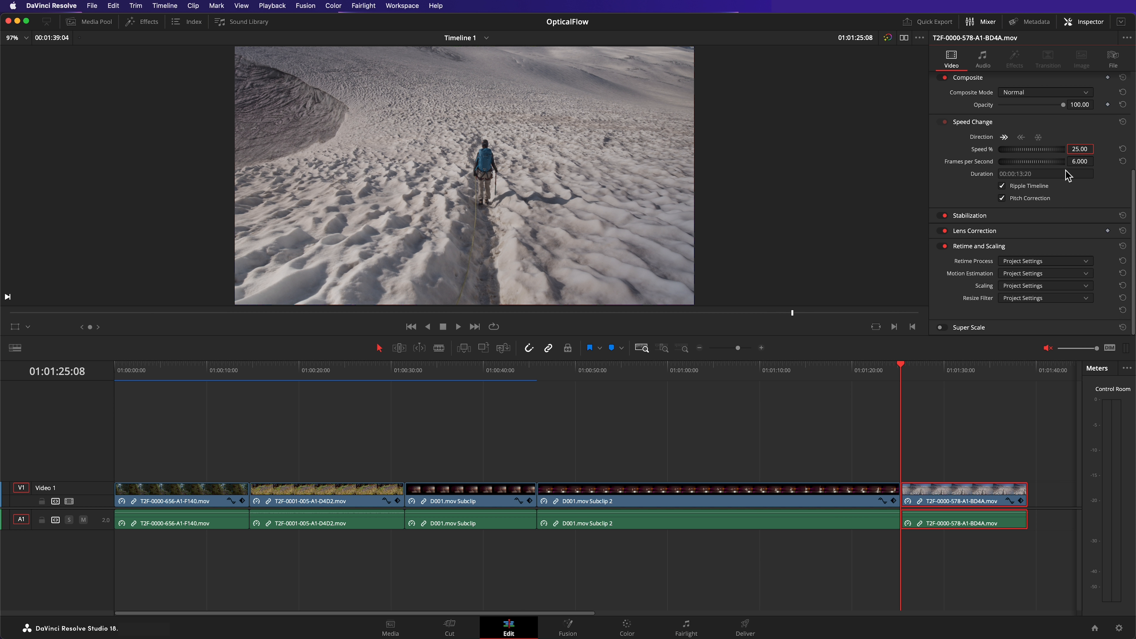
Set the snowfield hiker clip's Retime Process to Optical Flow.
click(1046, 261)
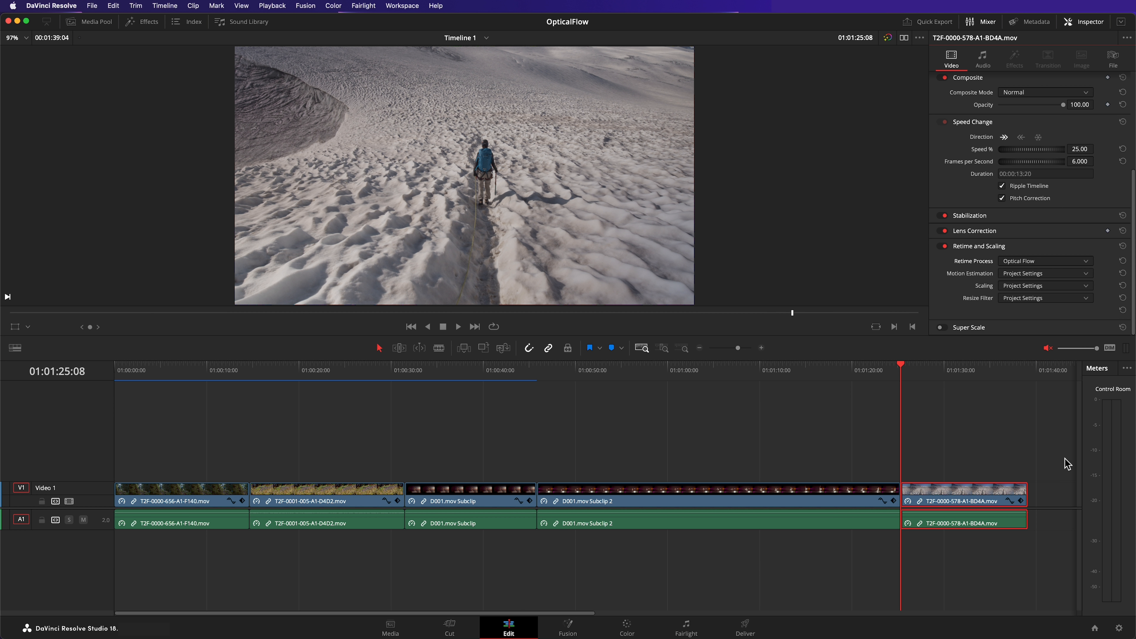